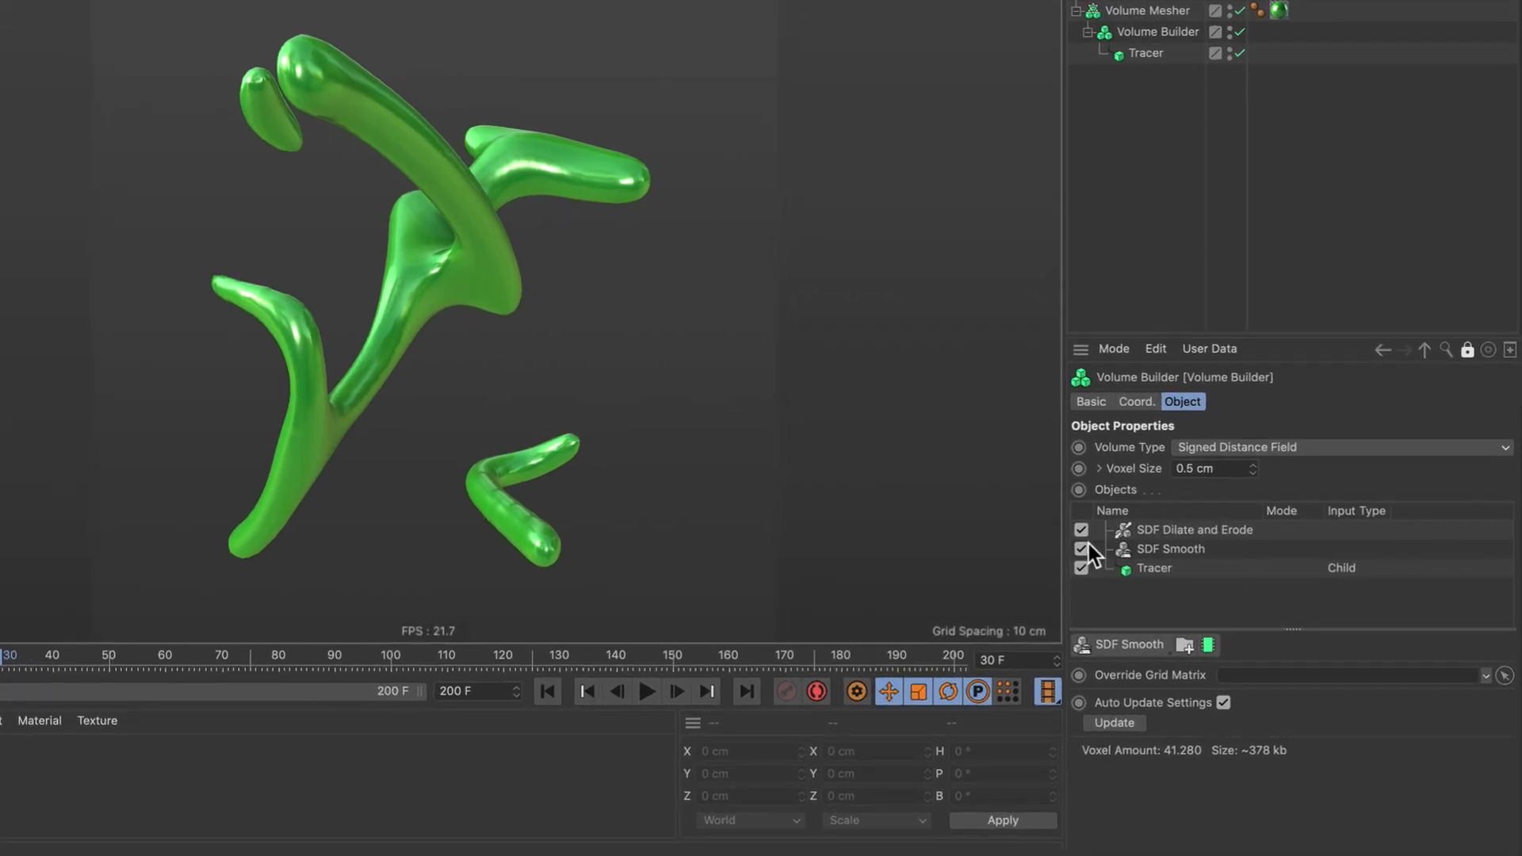
mouse_move(1183, 539)
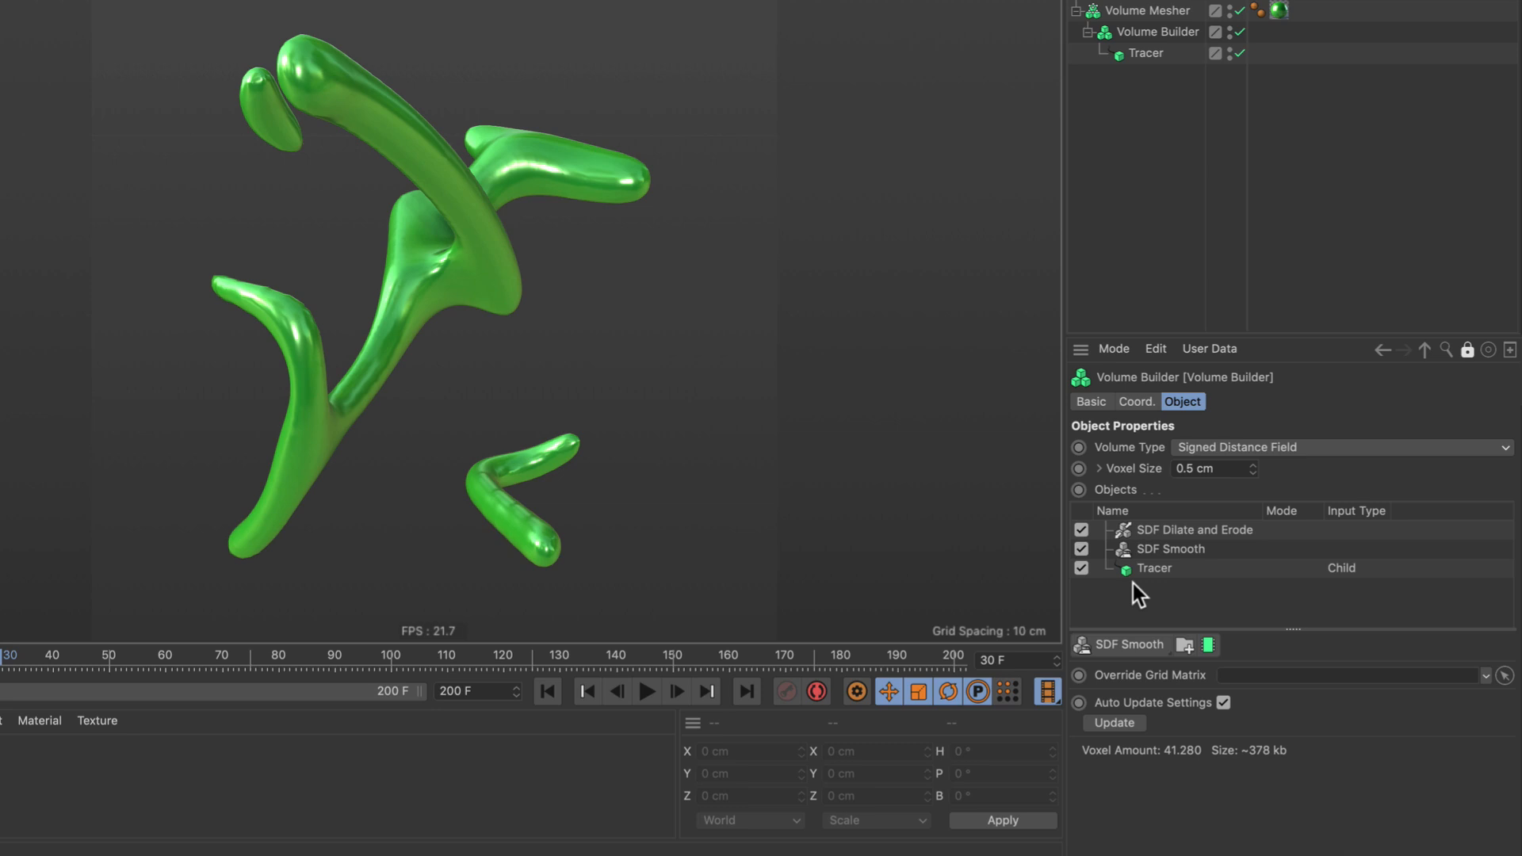
- After checking playback, enable Animation on the Cache Layer with To set to 200
left_click(647, 692)
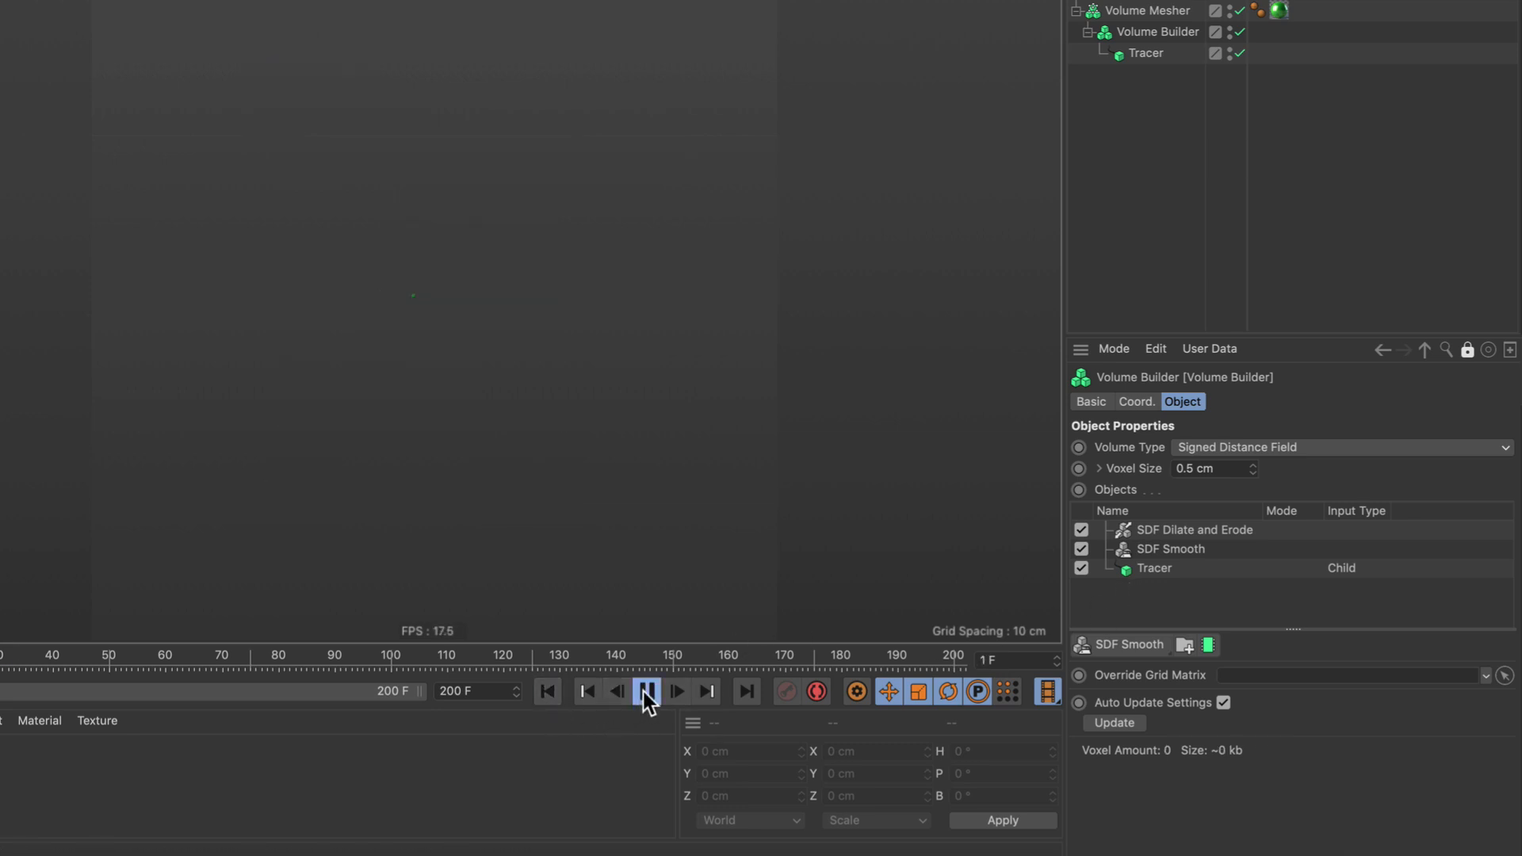
left_click(647, 691)
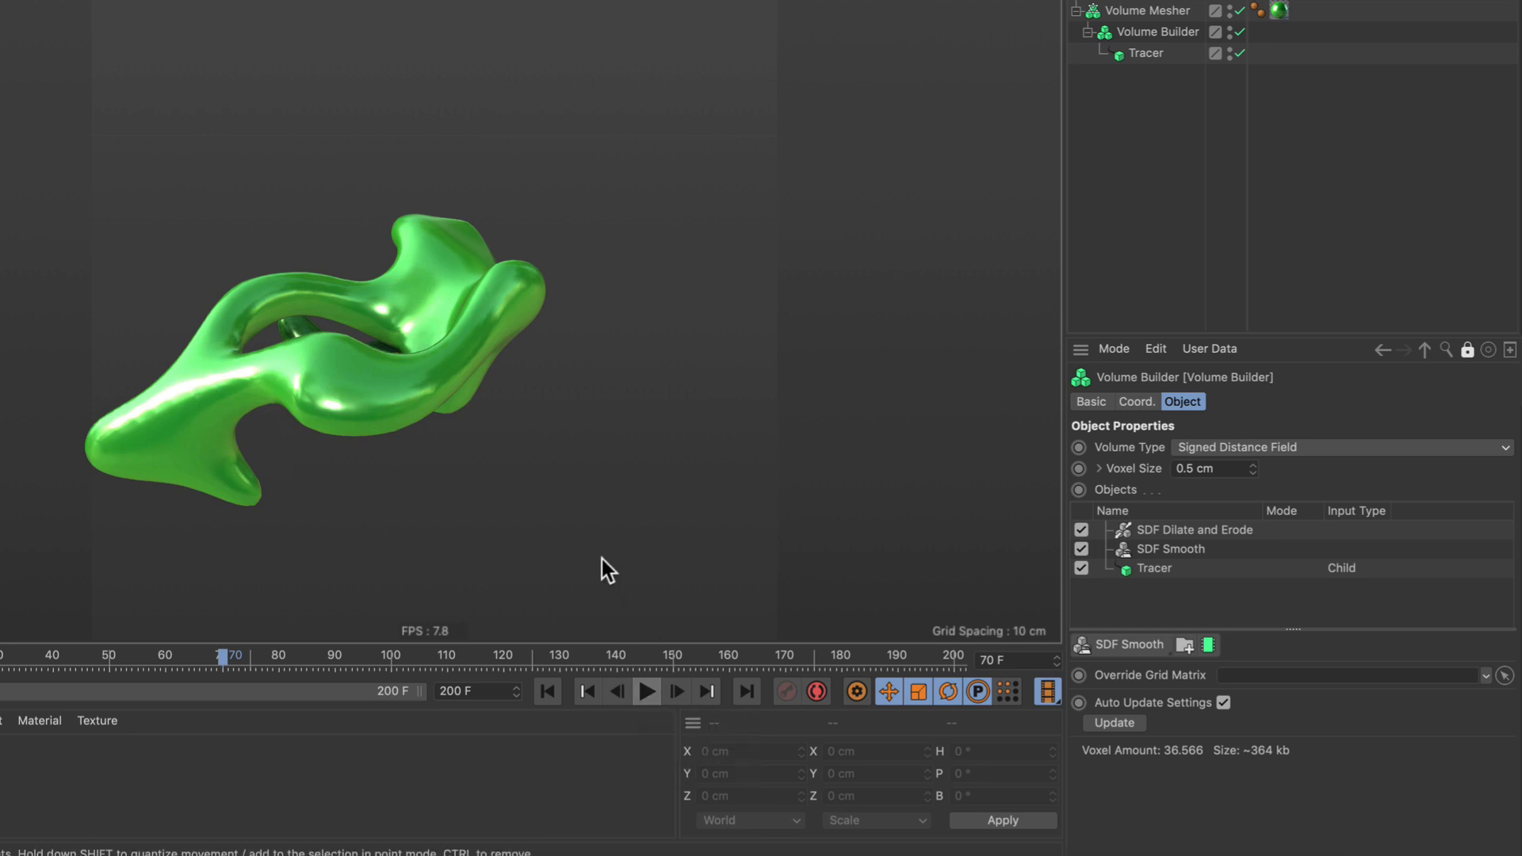
mouse_move(689, 501)
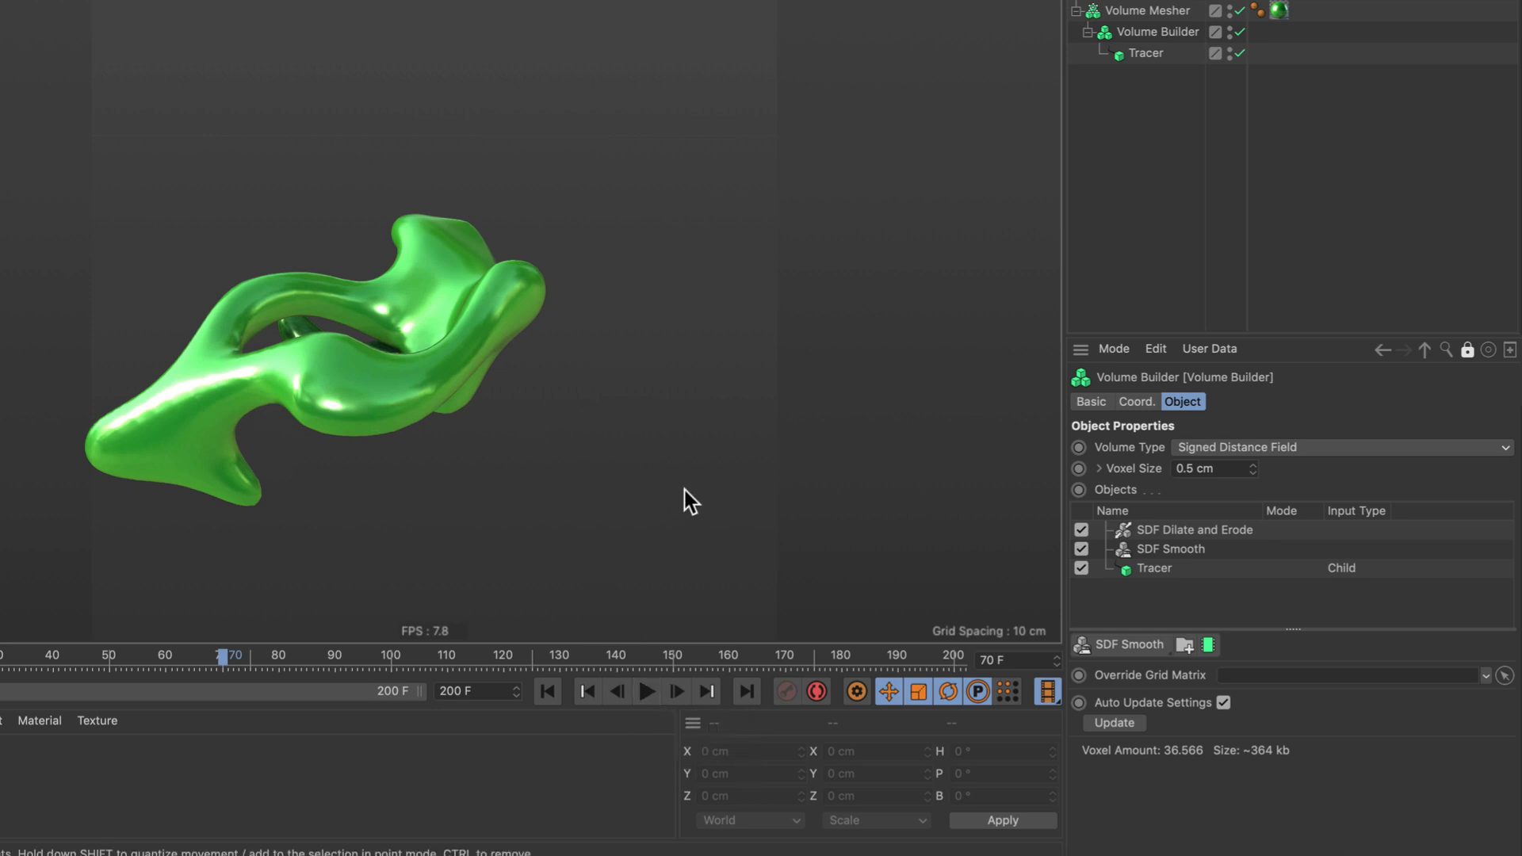
mouse_move(695, 514)
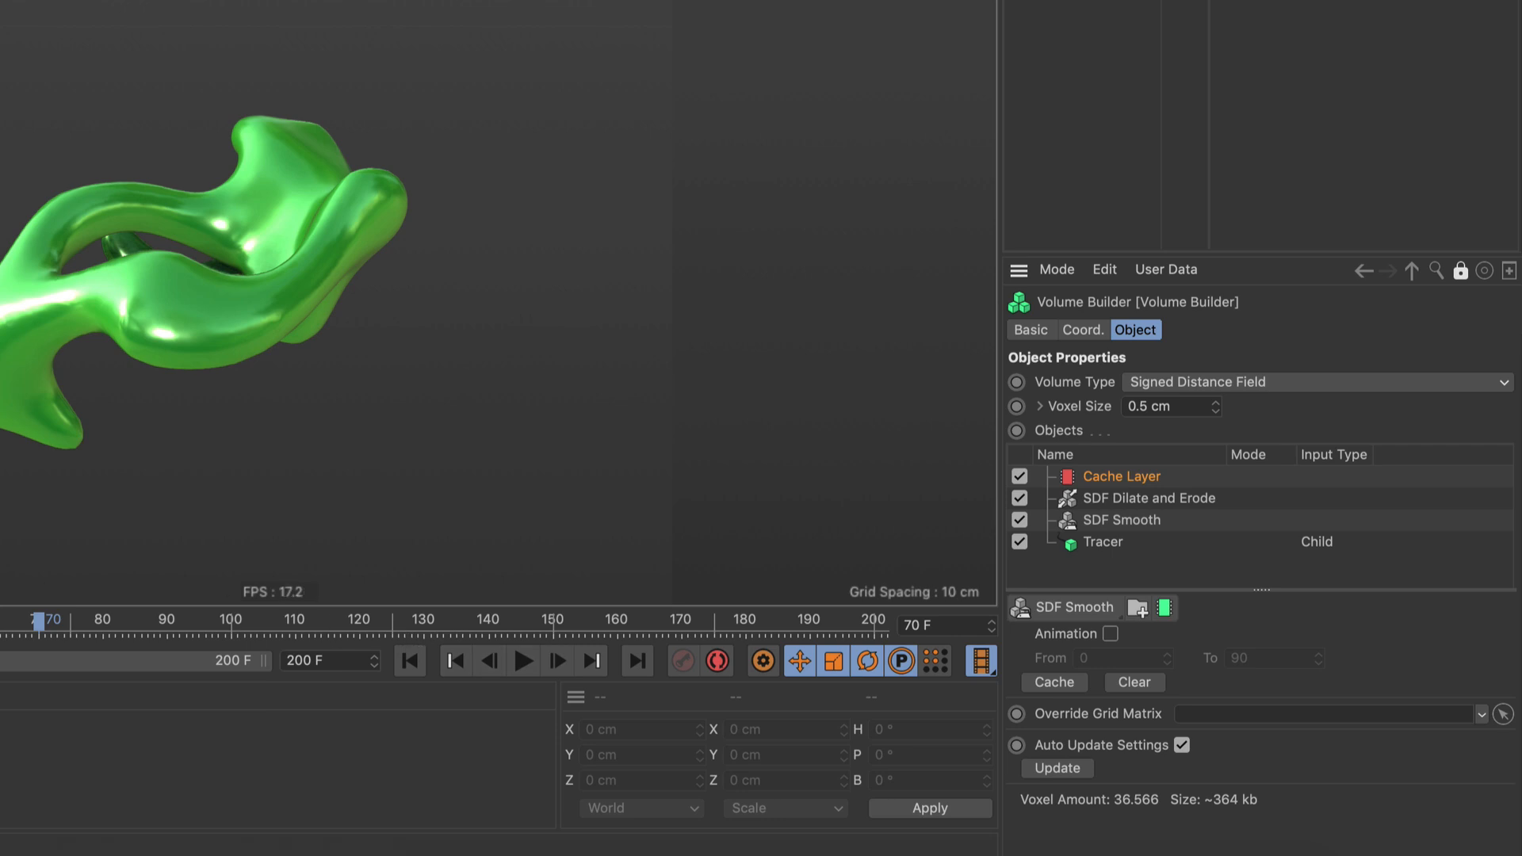
mouse_move(1110, 658)
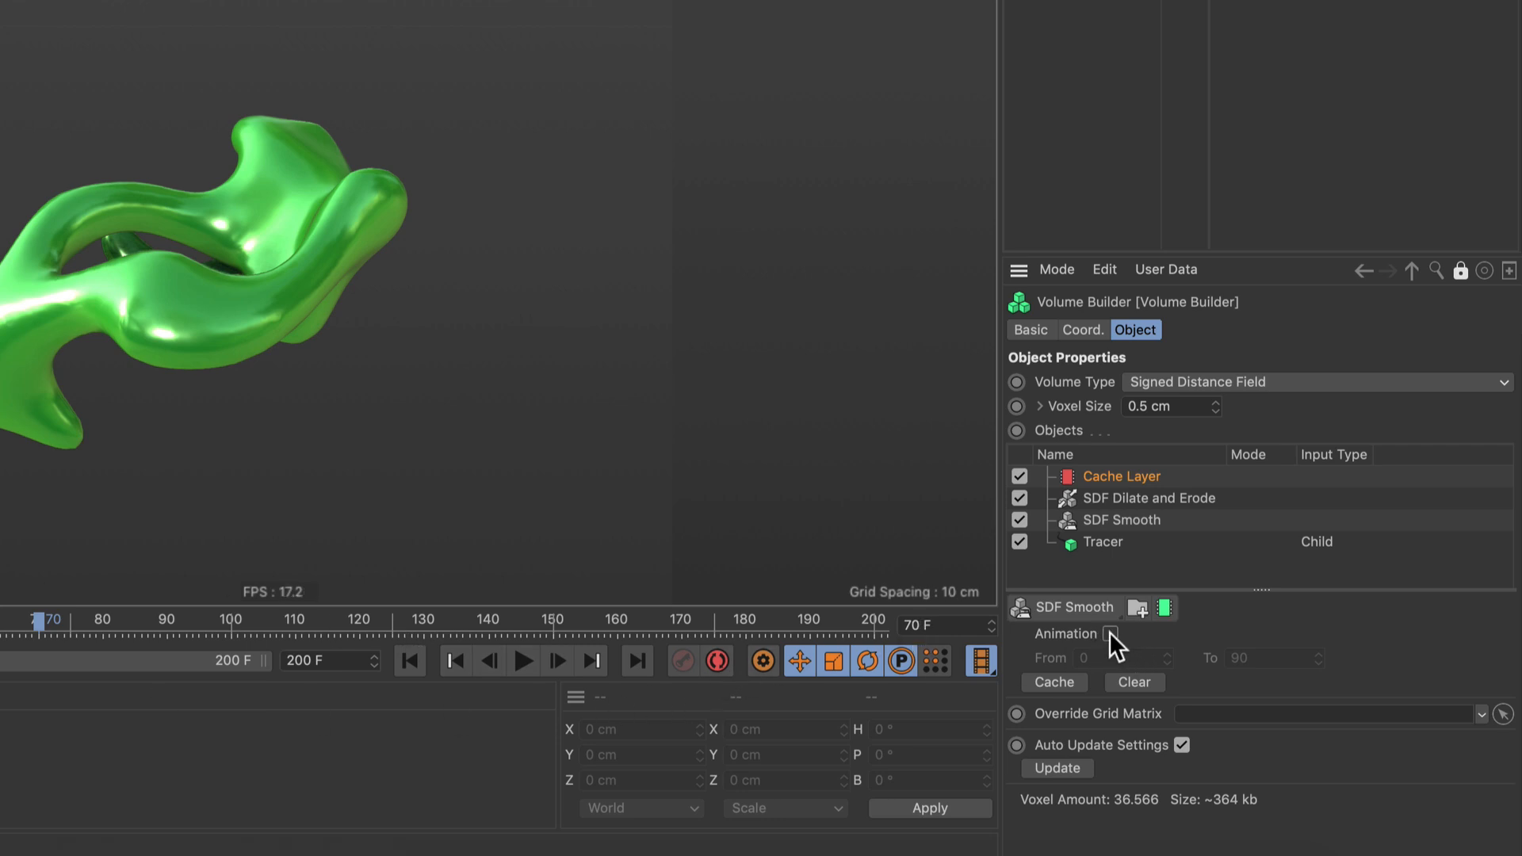
left_click(1111, 634)
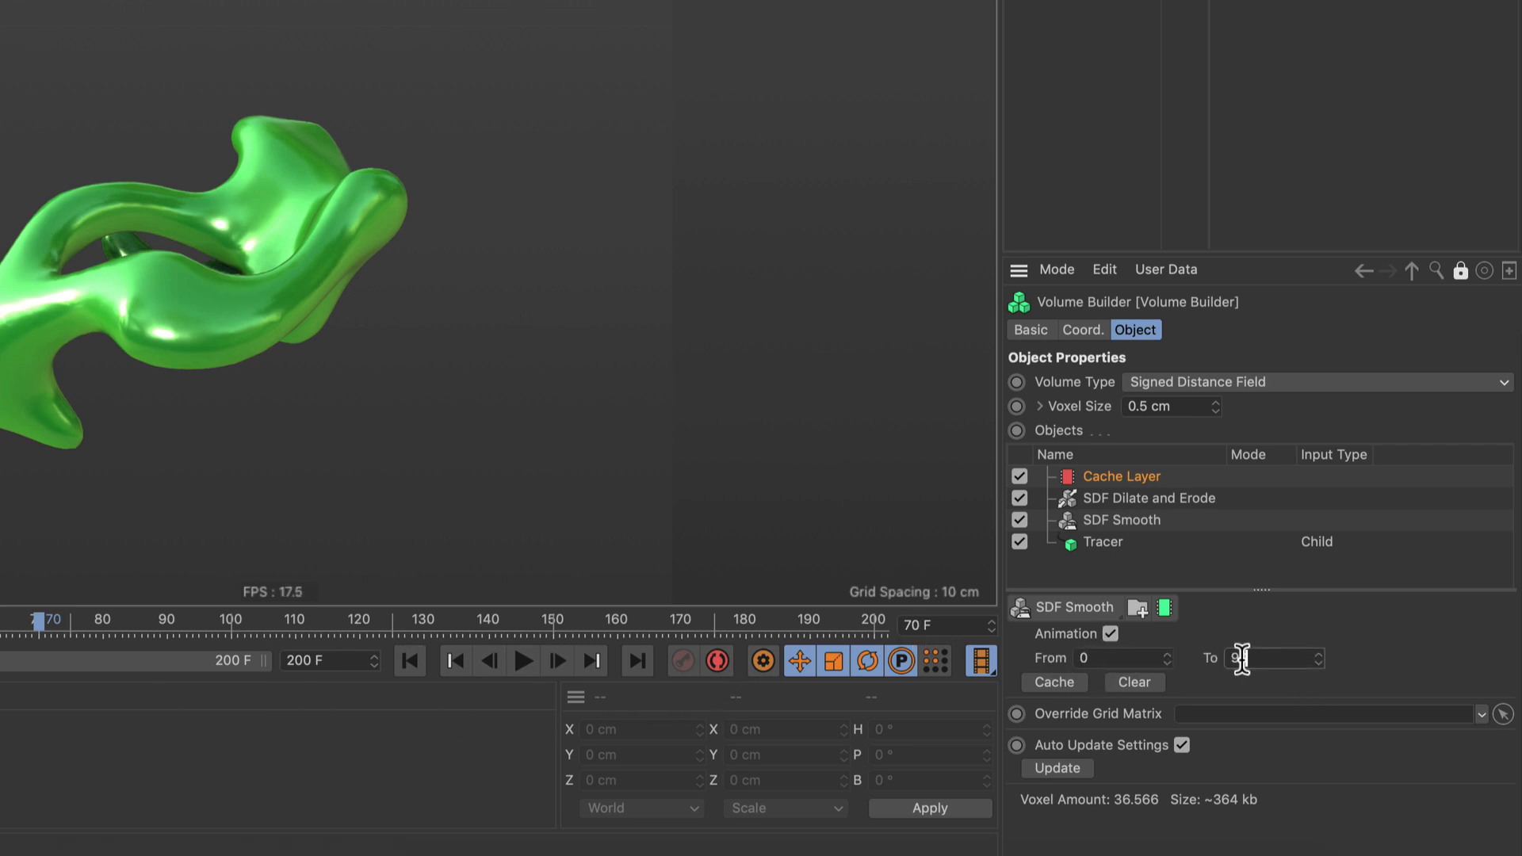
type("200")
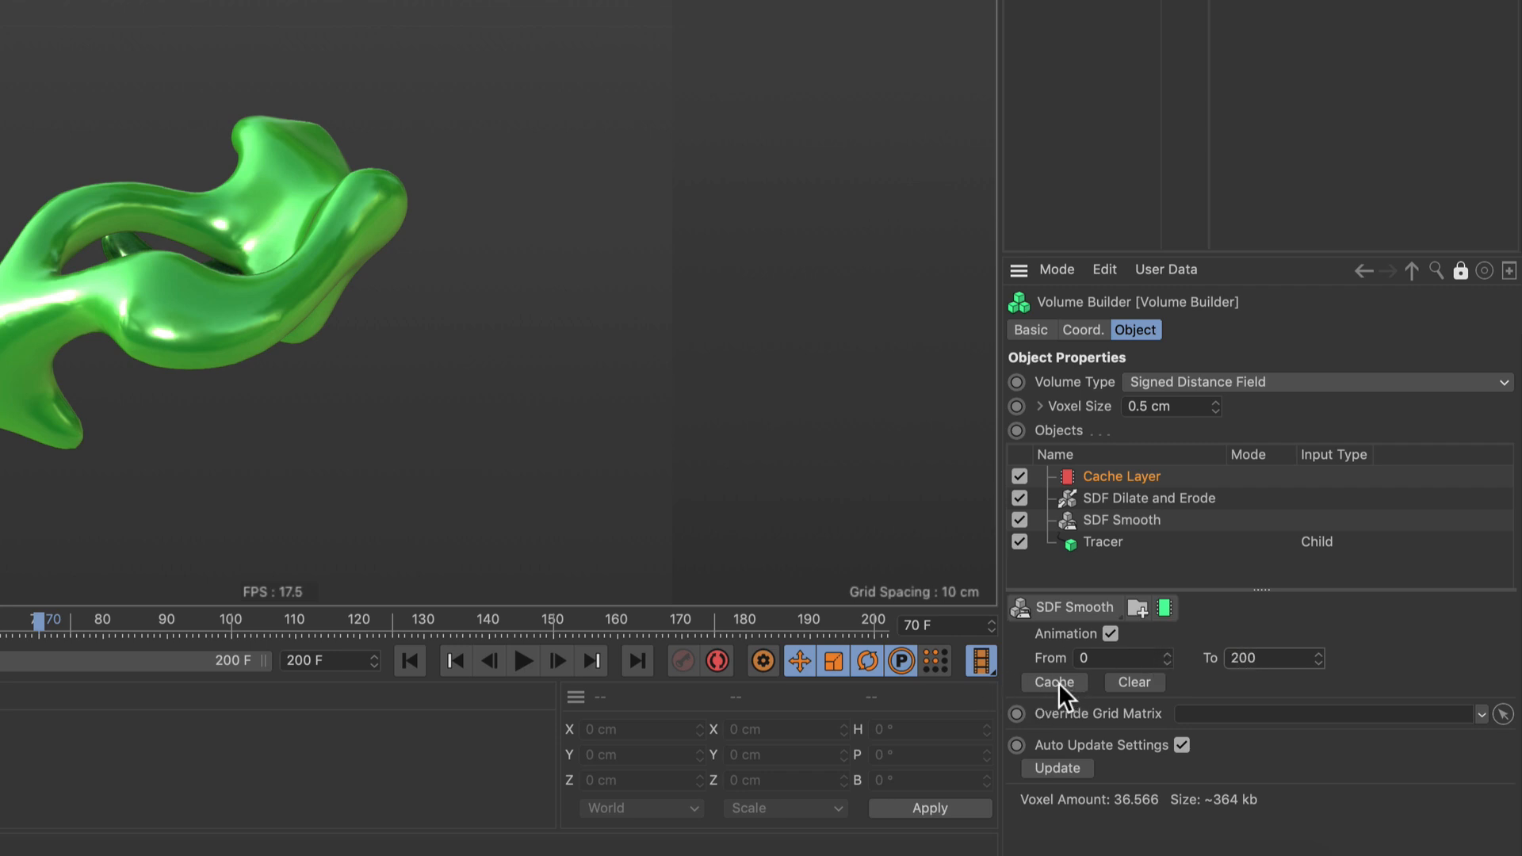
- Bake the Cache Layer for frames 0-200 and scrub to confirm smooth playback
left_click(1053, 681)
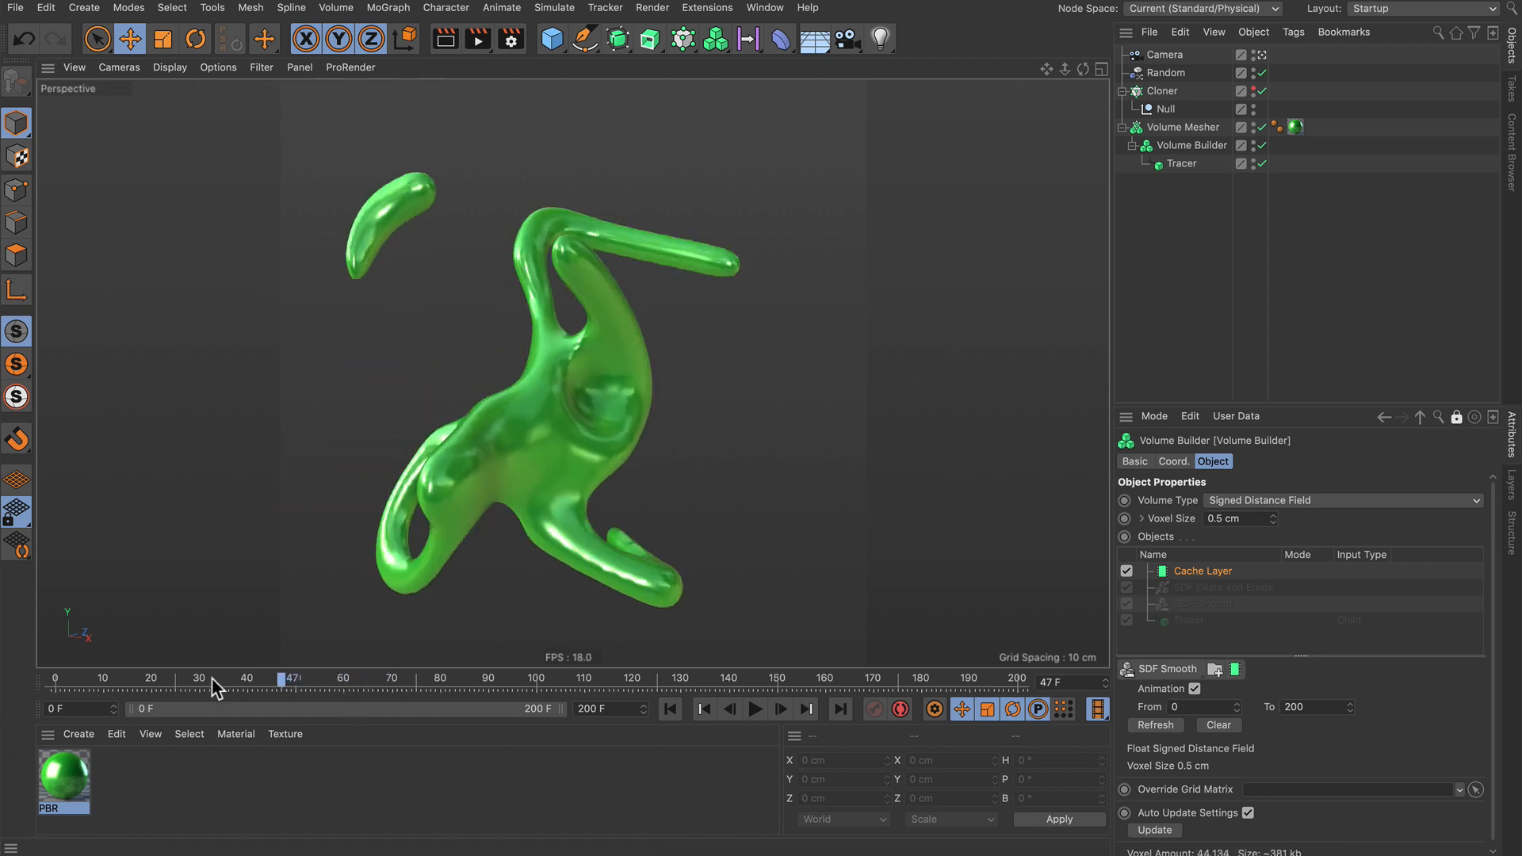
left_click(754, 708)
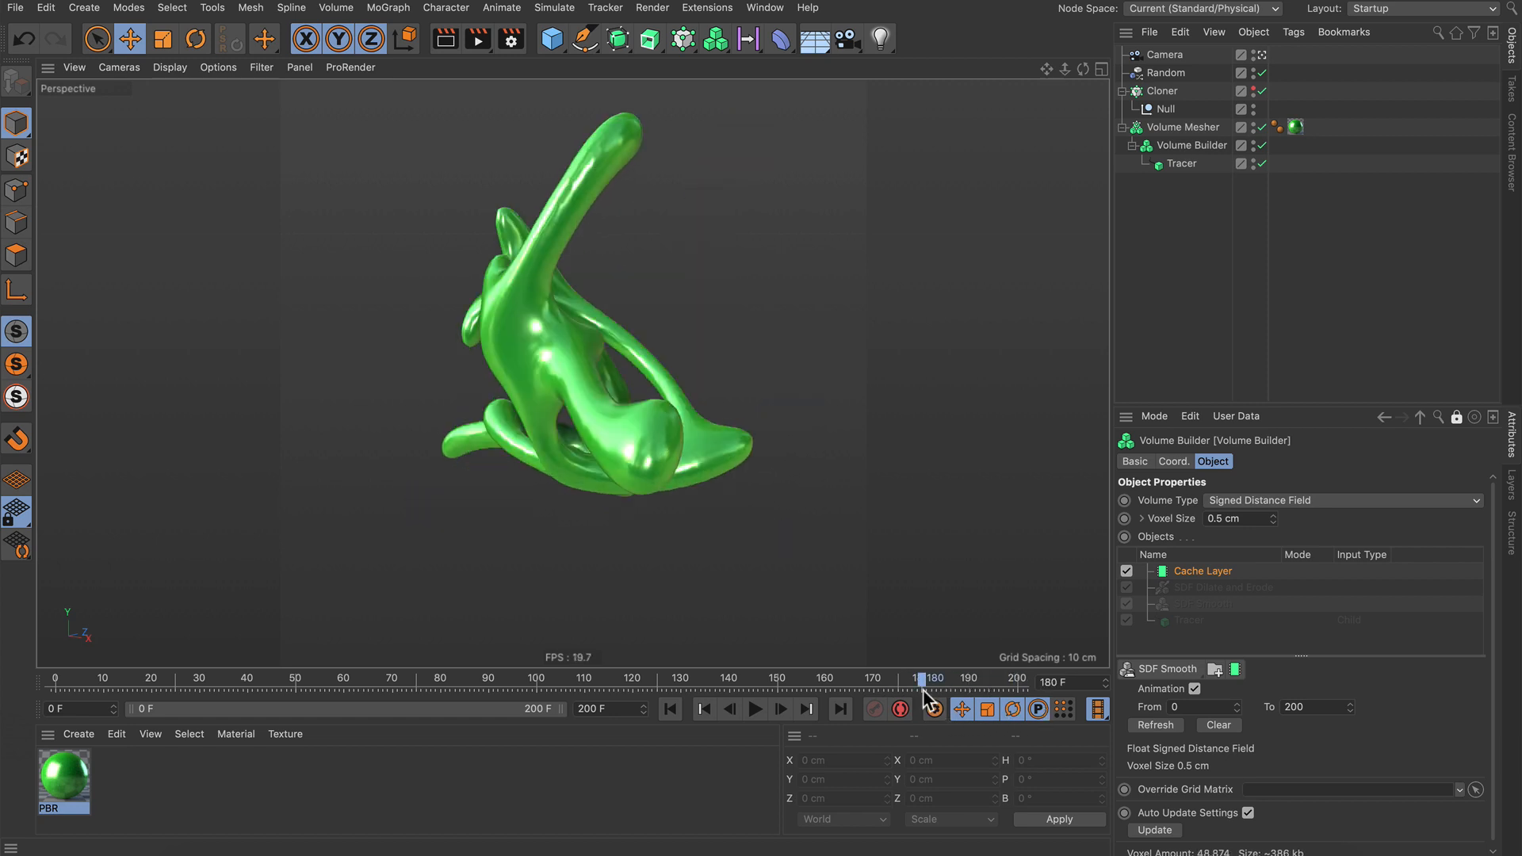
left_click_drag(920, 677, 539, 677)
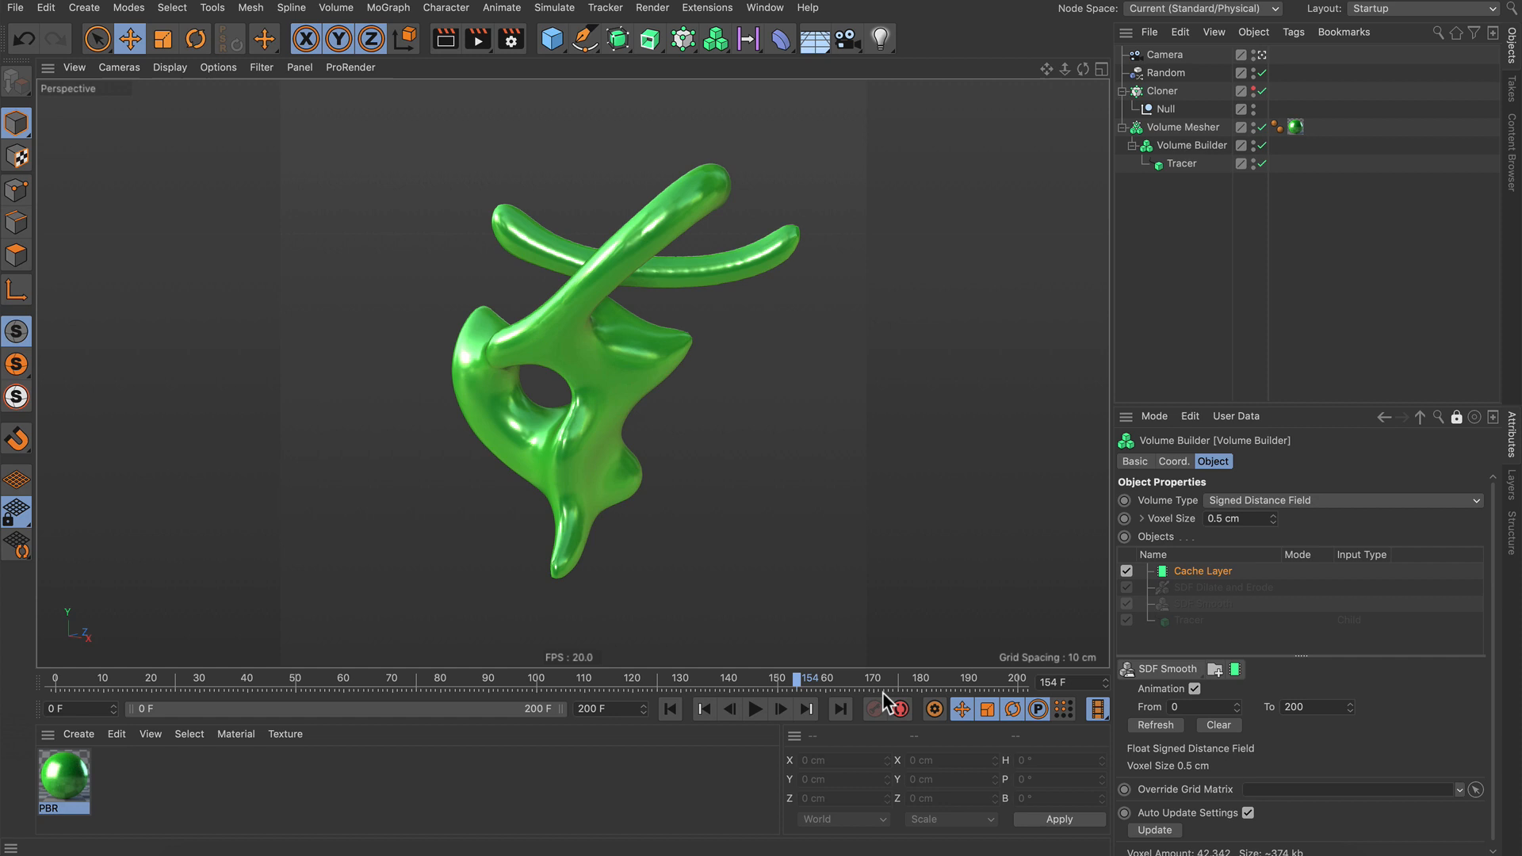
- Scrub back and forth through the cached blob animation at about 19 FPS
left_click(120, 678)
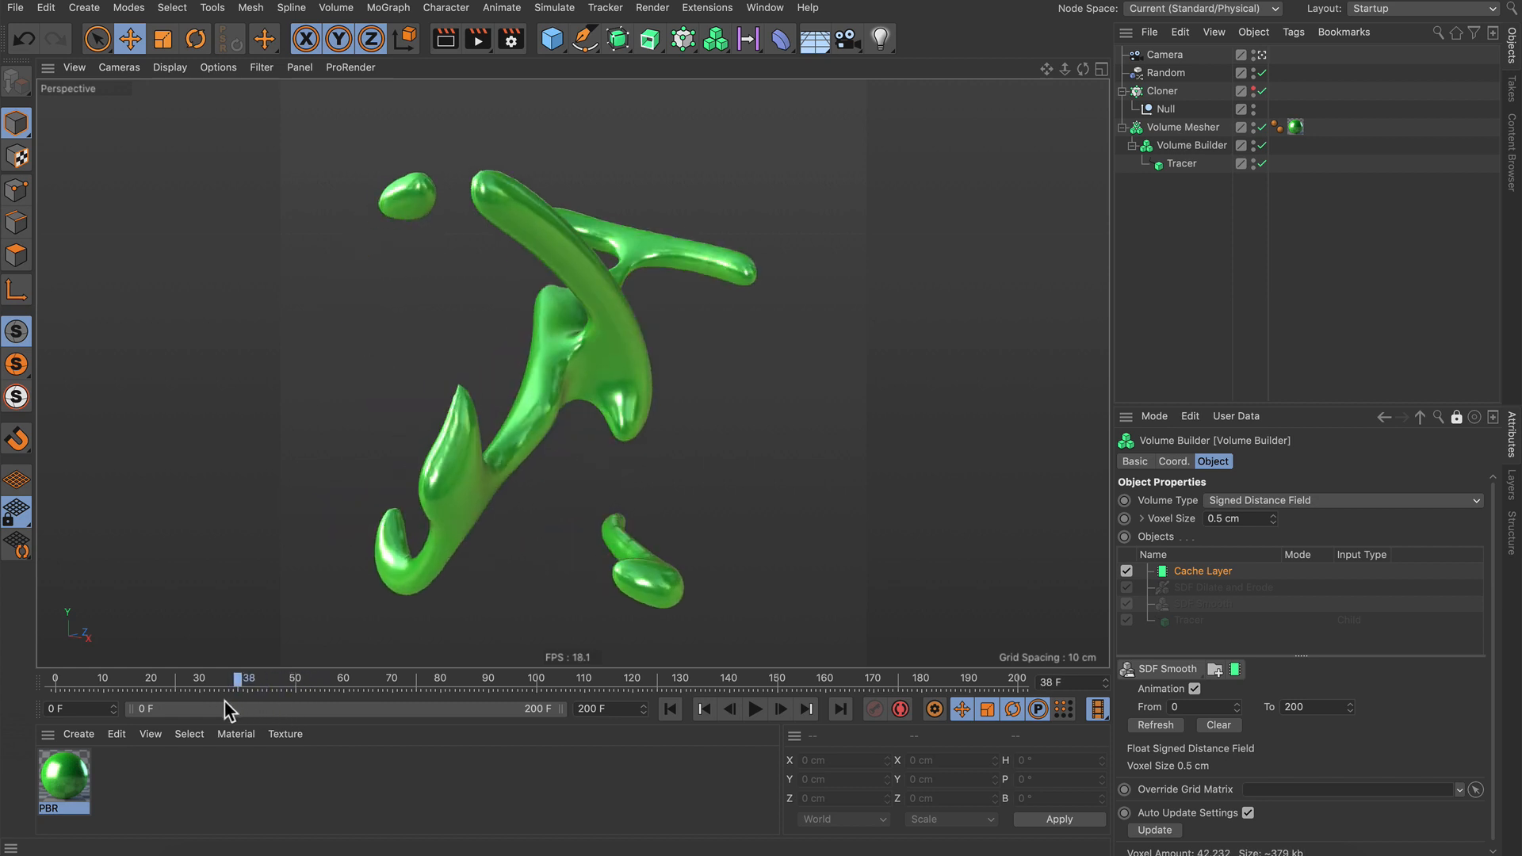
left_click_drag(243, 677, 285, 677)
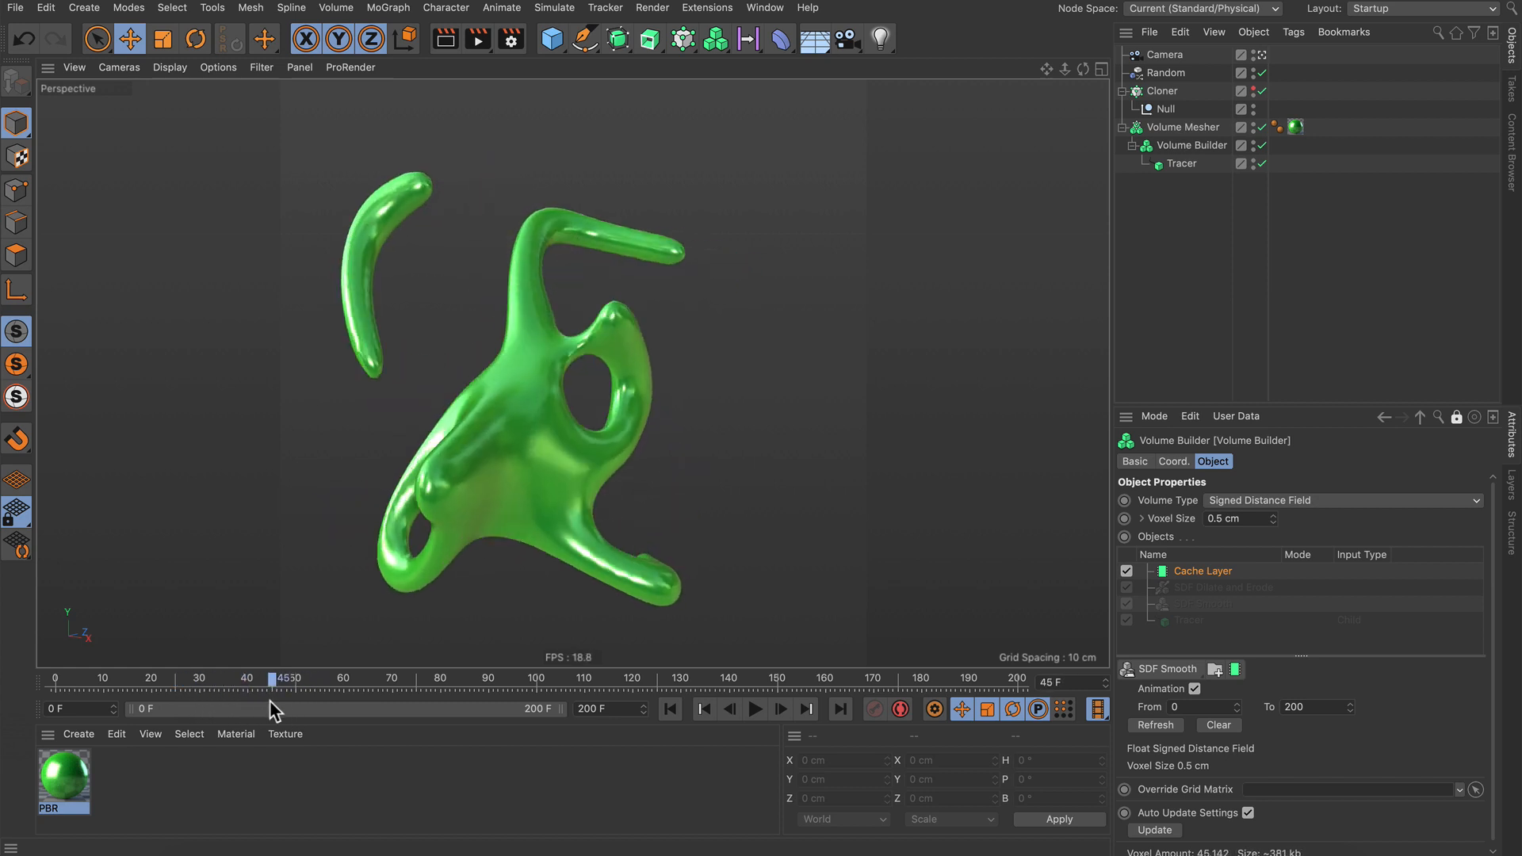
left_click_drag(284, 677, 489, 677)
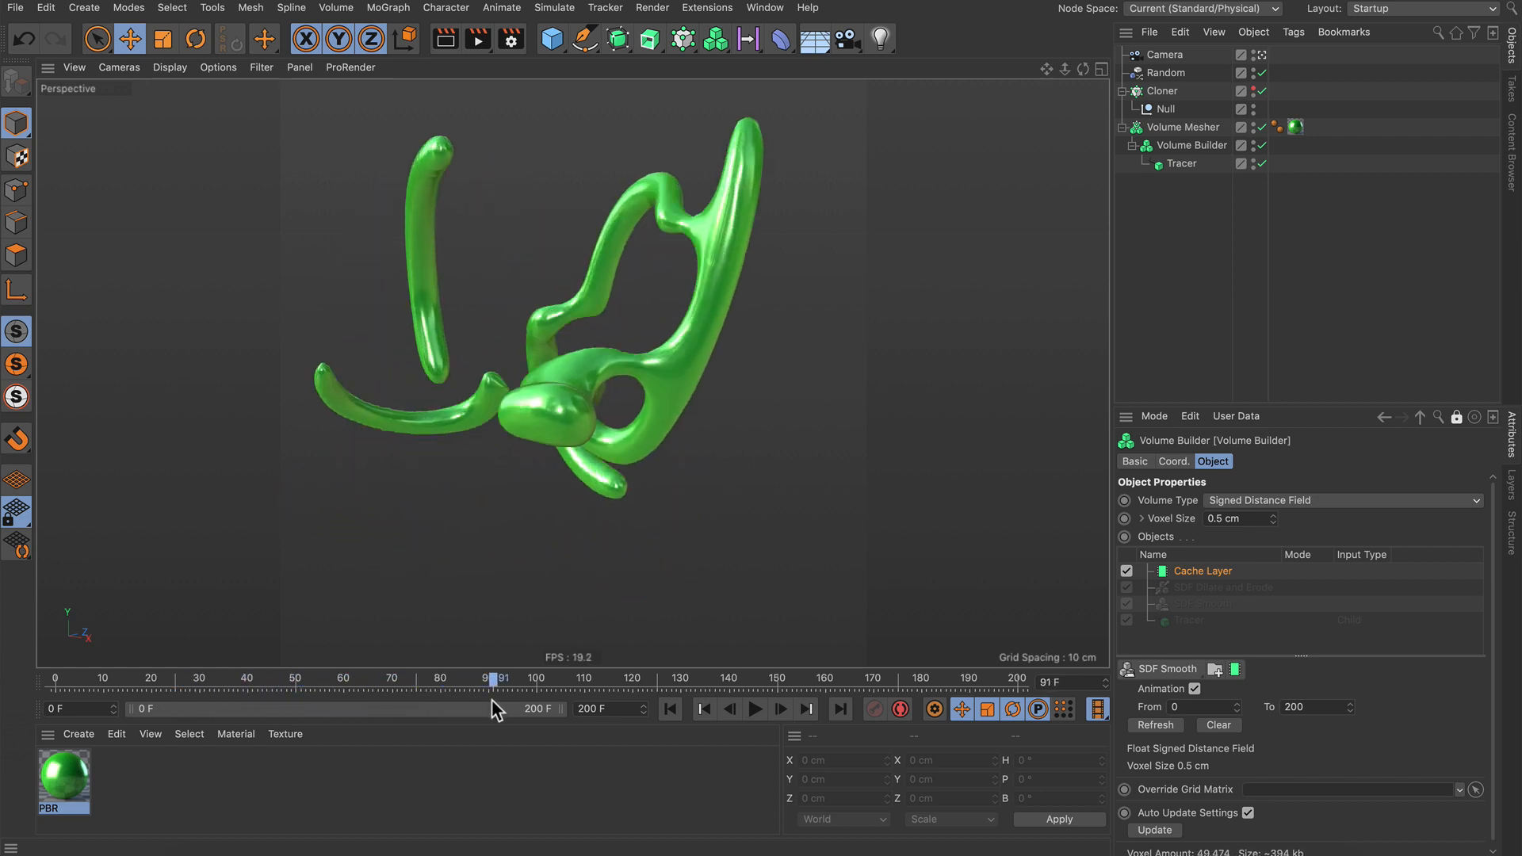
left_click_drag(490, 677, 520, 677)
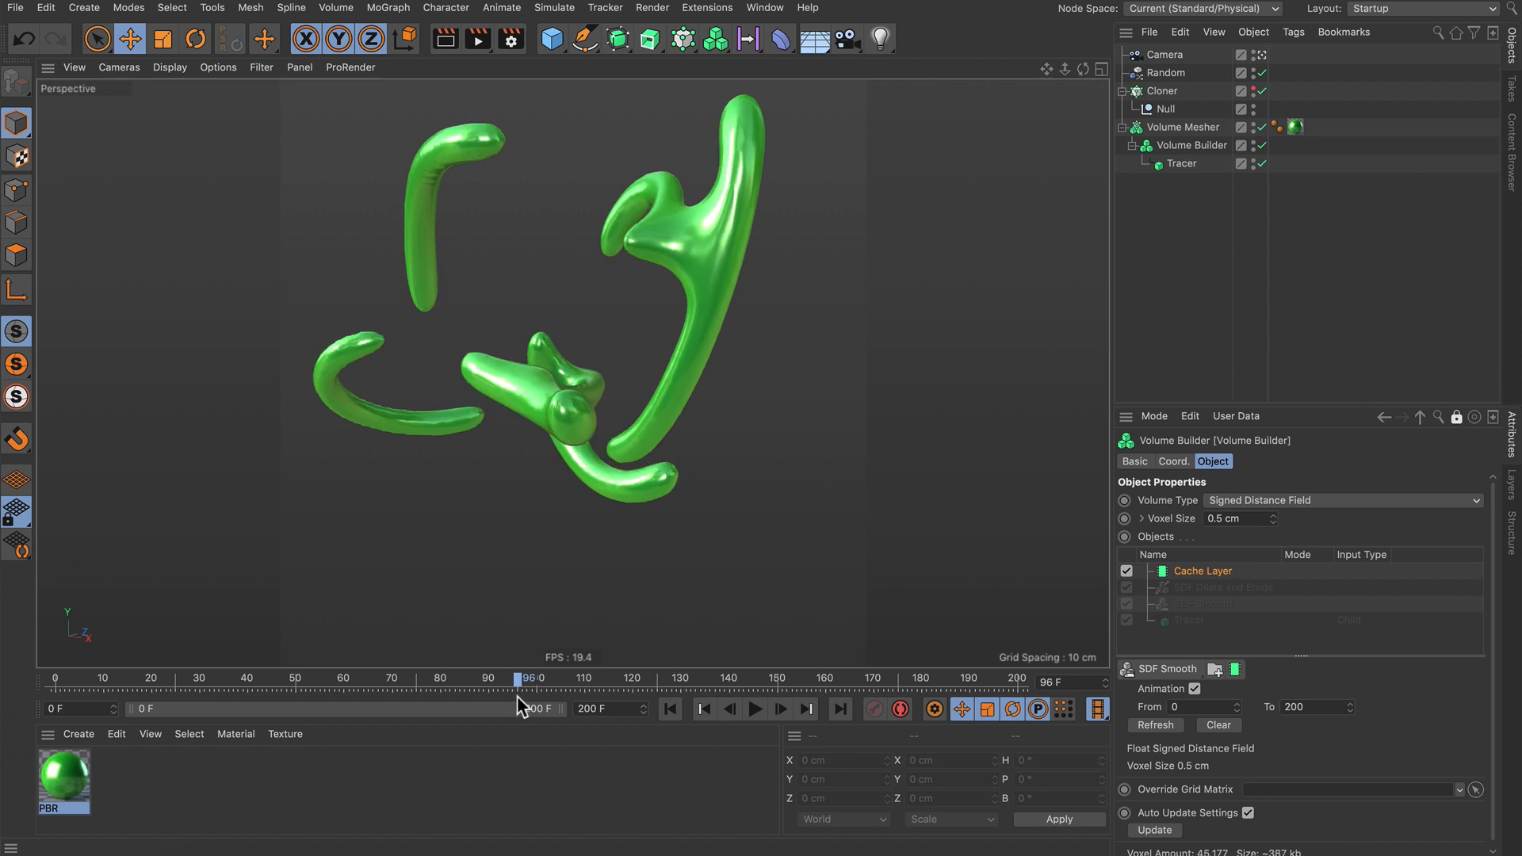
left_click(755, 709)
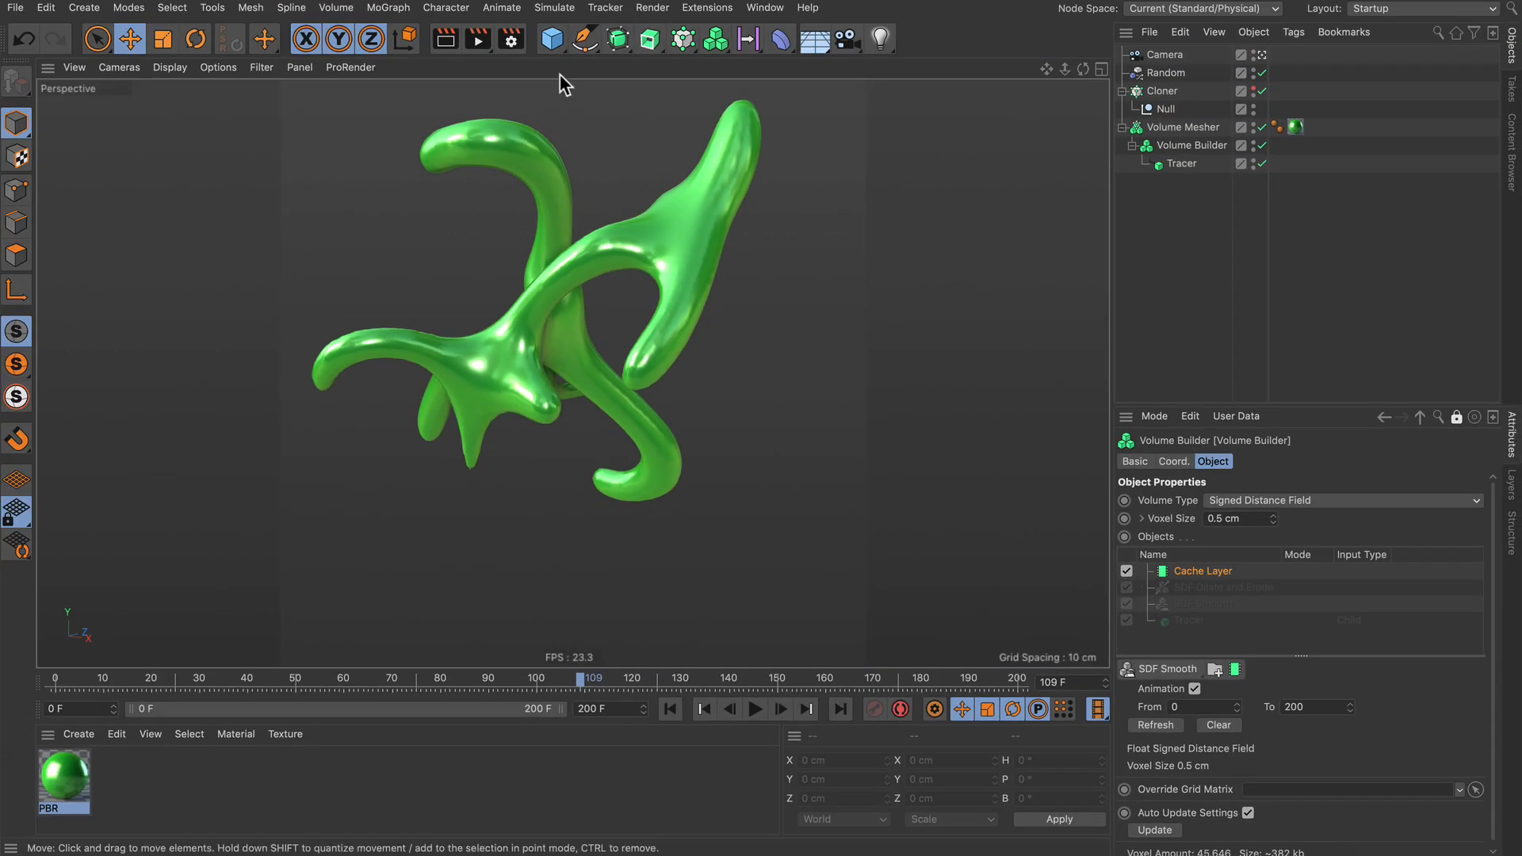
mouse_move(549, 40)
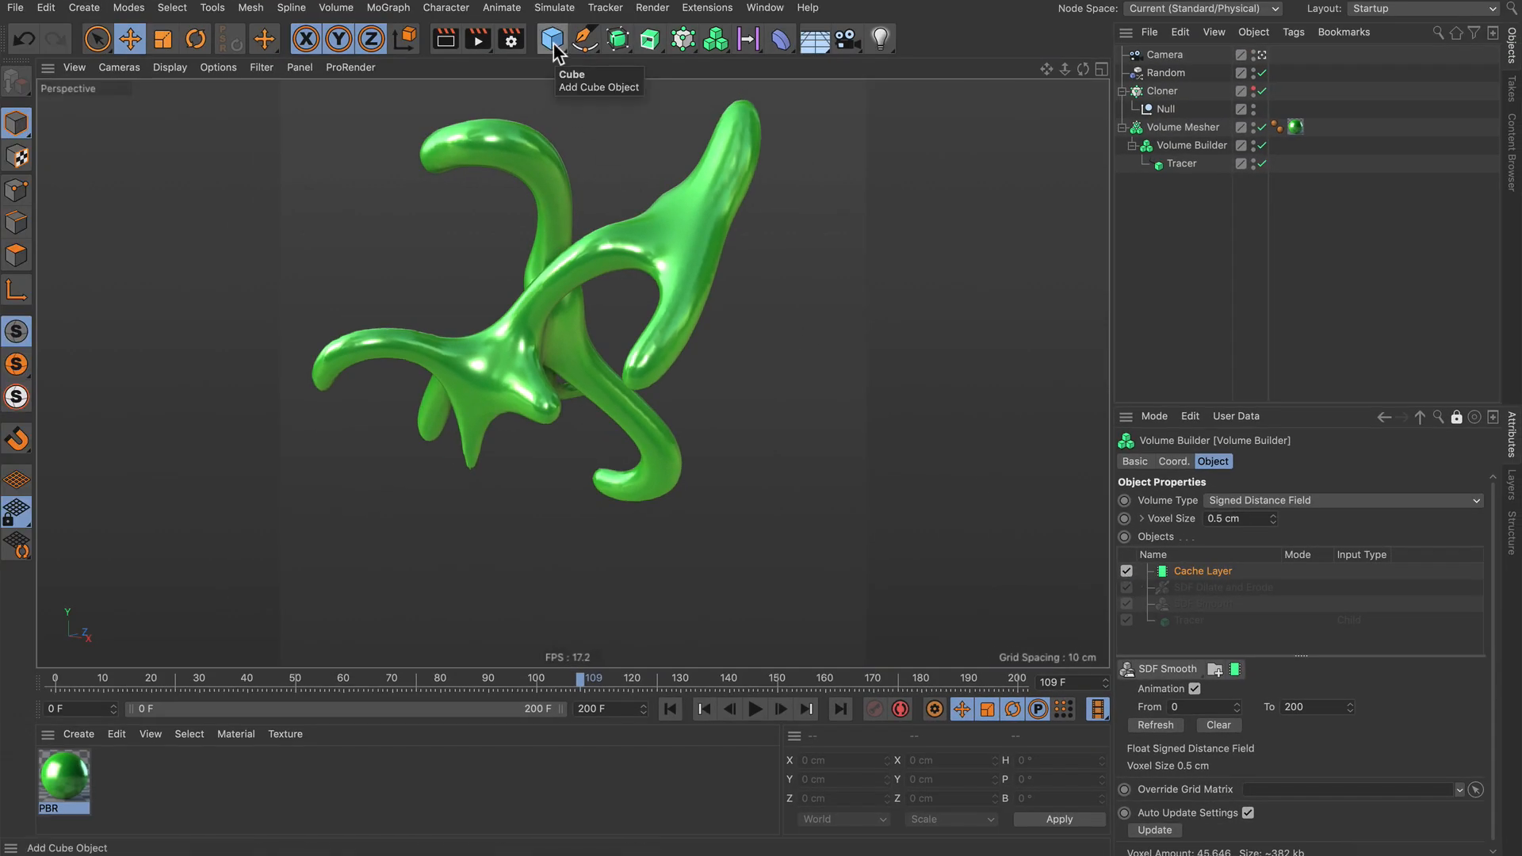
- Add a Torus above the Cache Layer in Subtract mode and play the carved animation
left_click(552, 40)
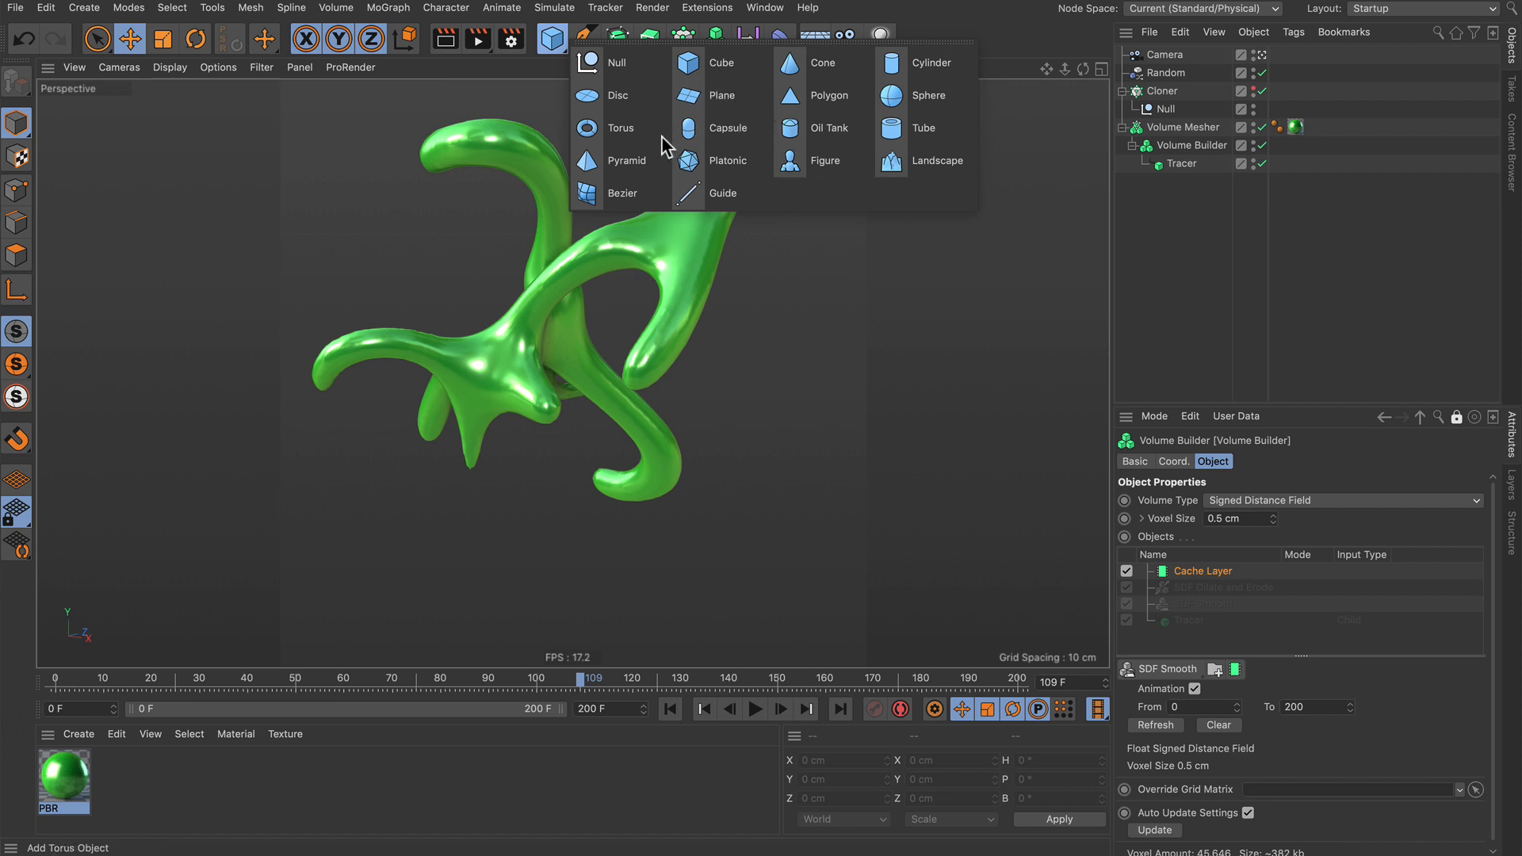
left_click(620, 127)
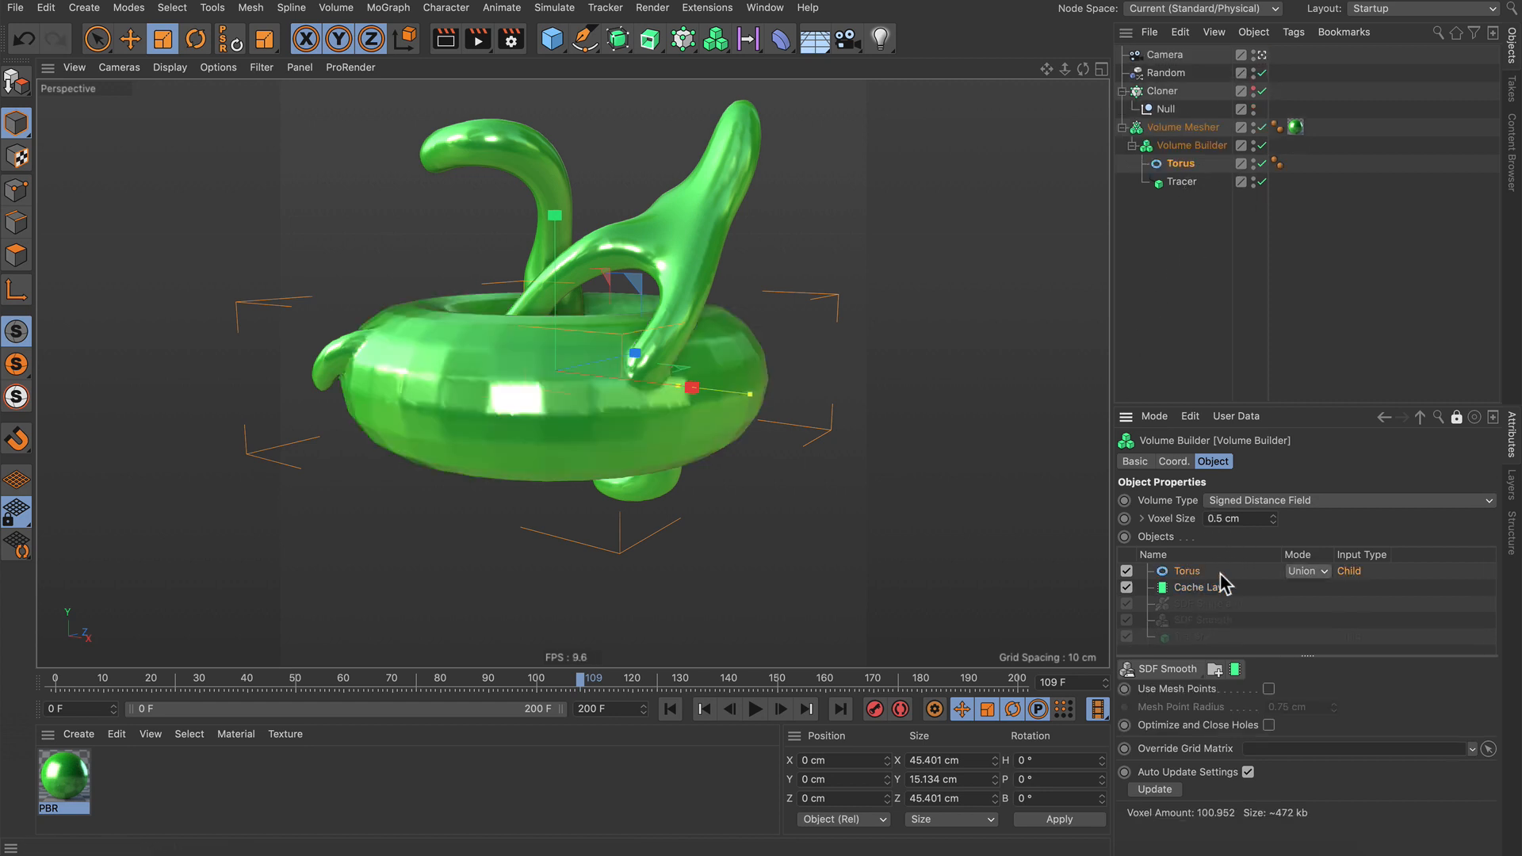
left_click(1306, 571)
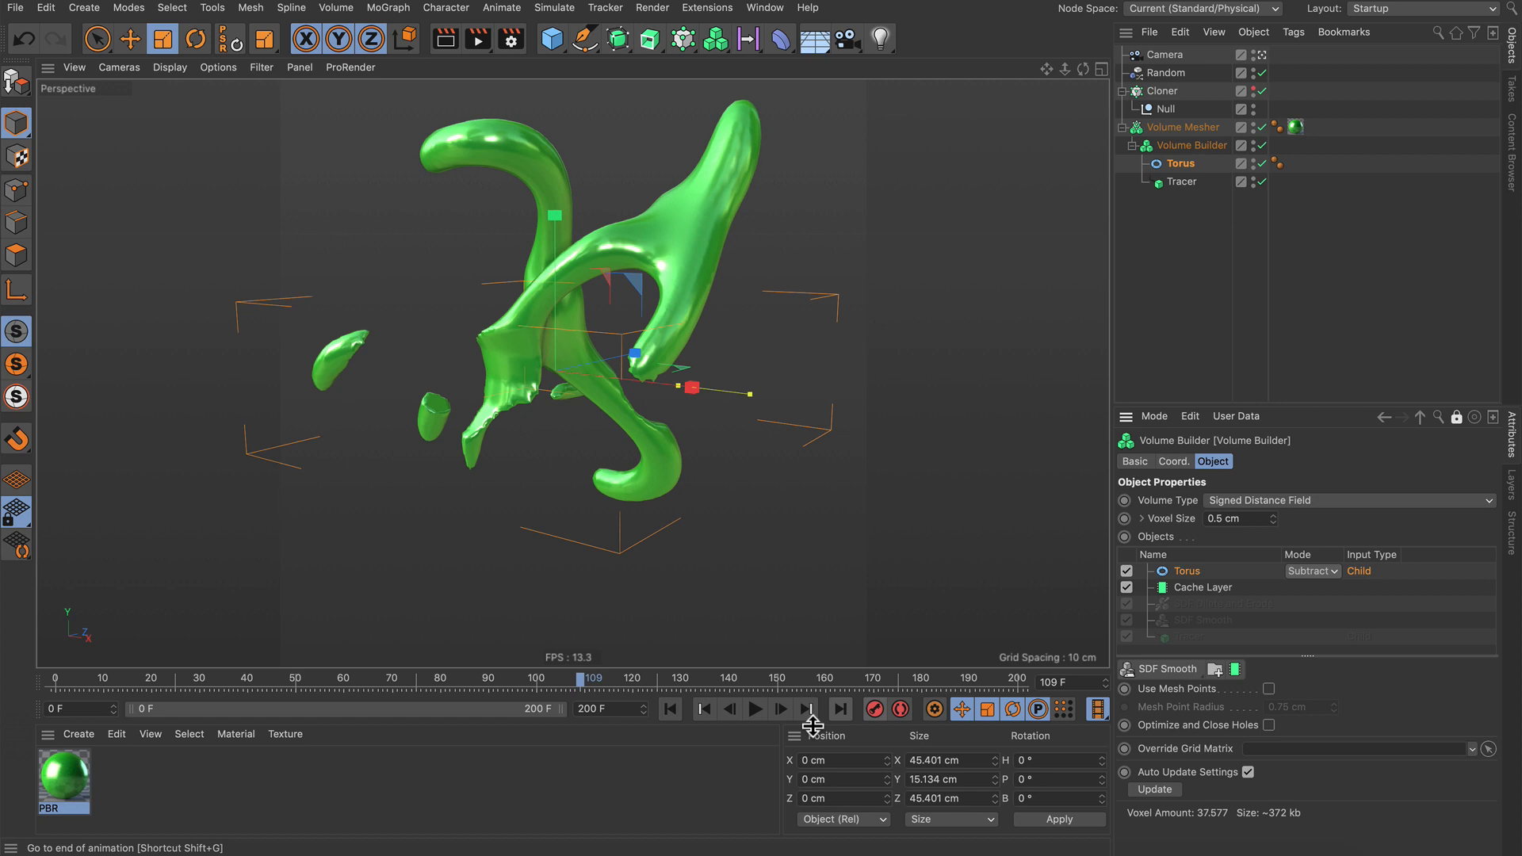
left_click(755, 709)
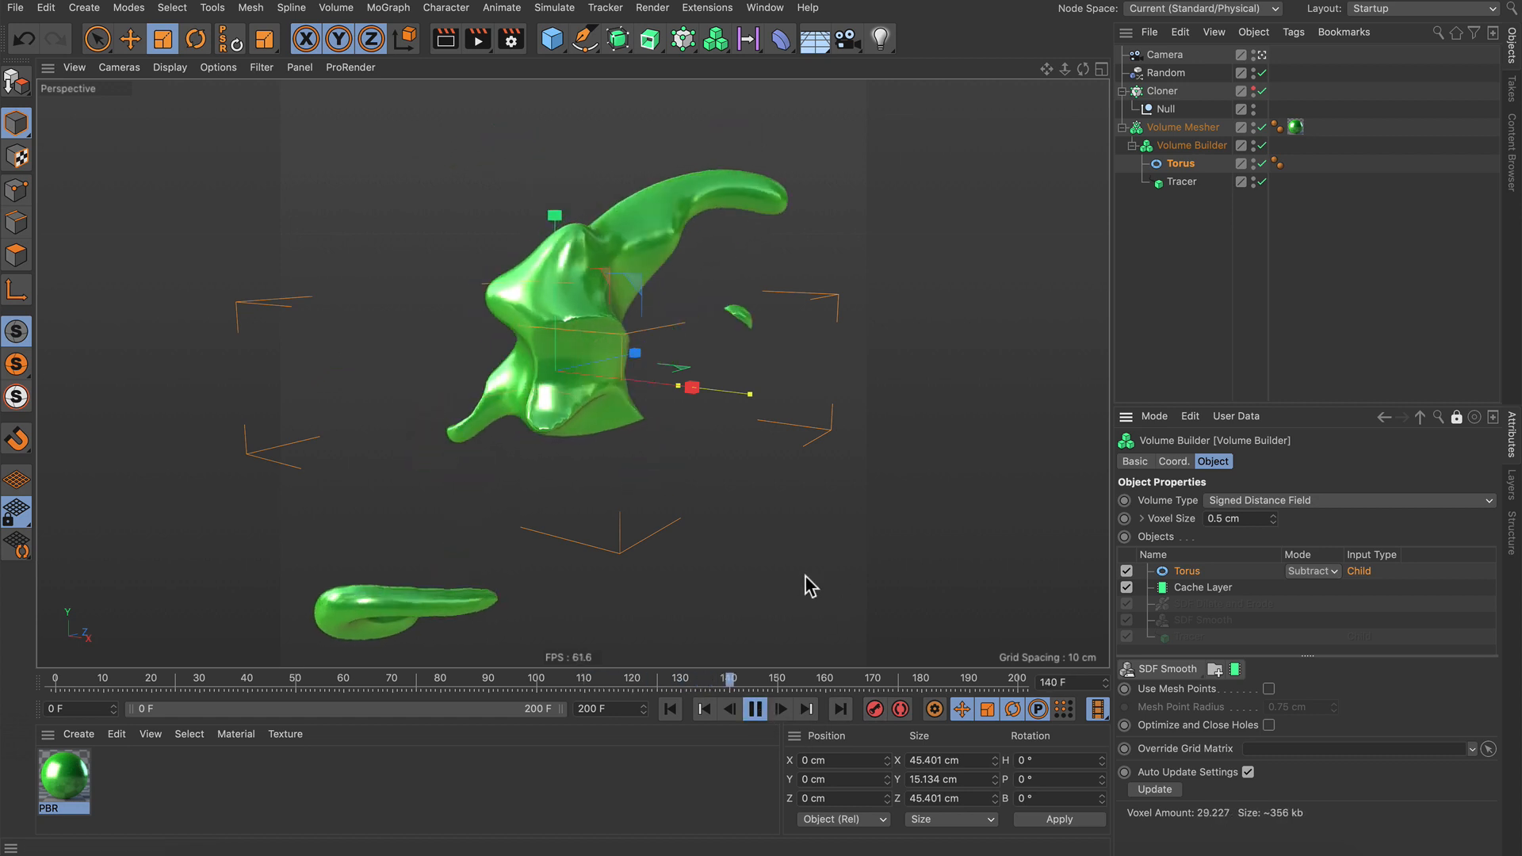